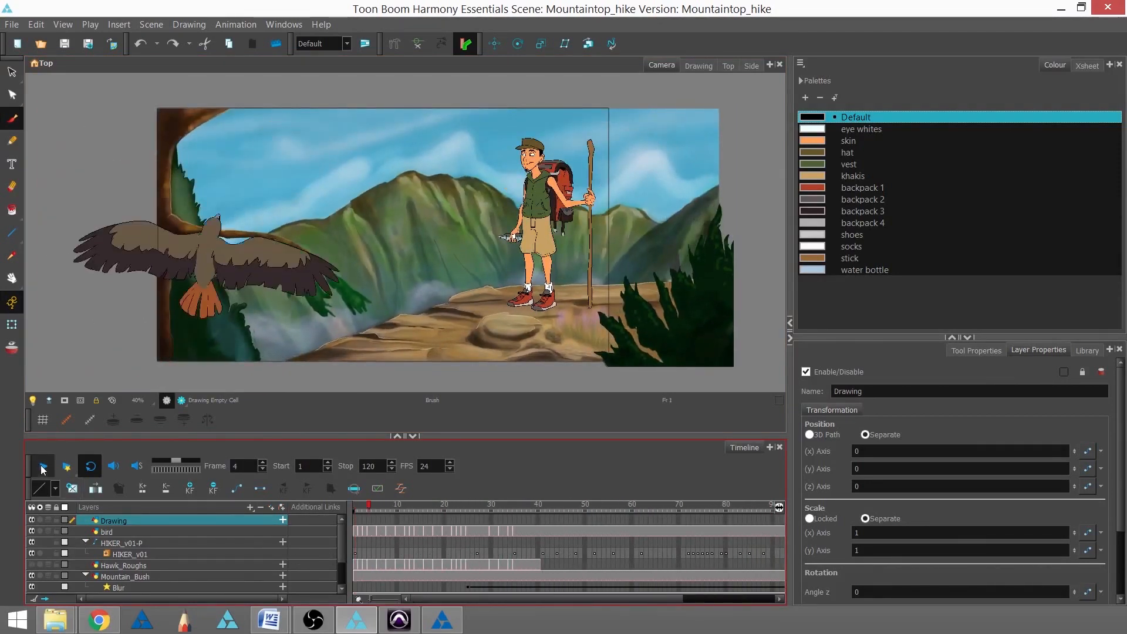
Step: Preview the Mountaintop_hike scene from the Timeline, stop it, and go to the File menu
{"action": "left_click", "coordinate": [41, 466]}
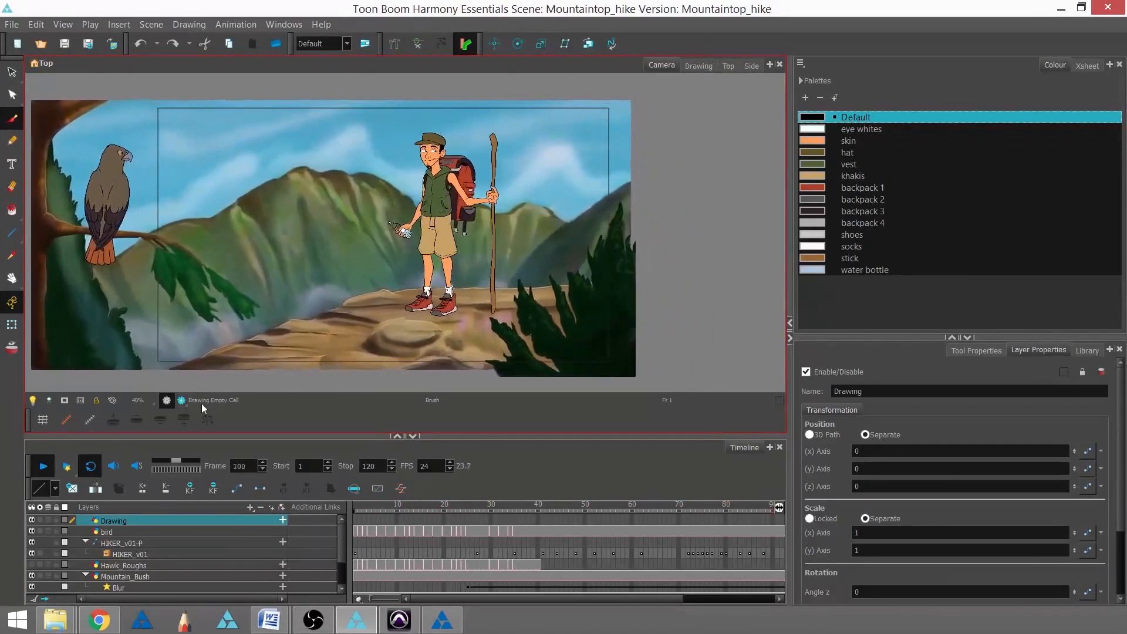
{"action": "left_click", "coordinate": [42, 466]}
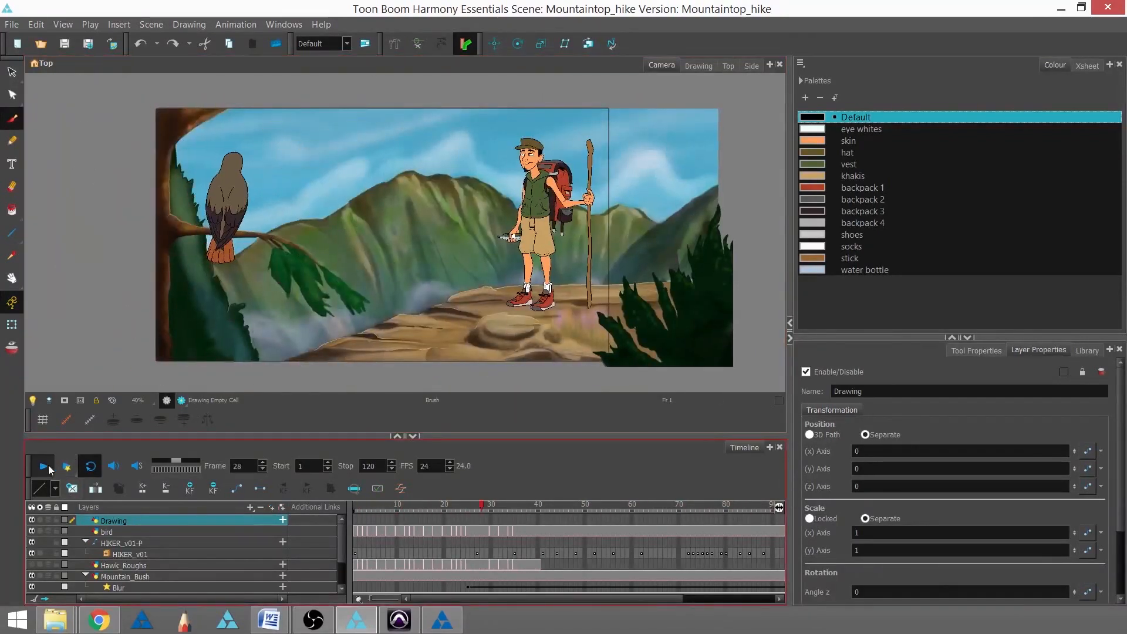
{"action": "left_click", "coordinate": [42, 466]}
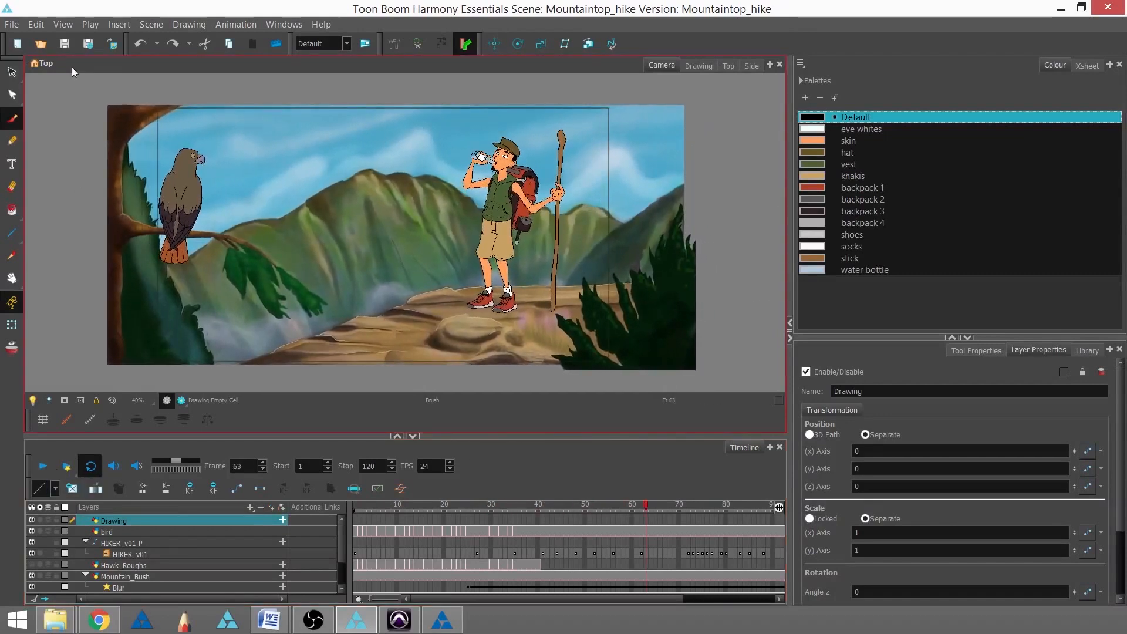
{"action": "left_click", "coordinate": [11, 23]}
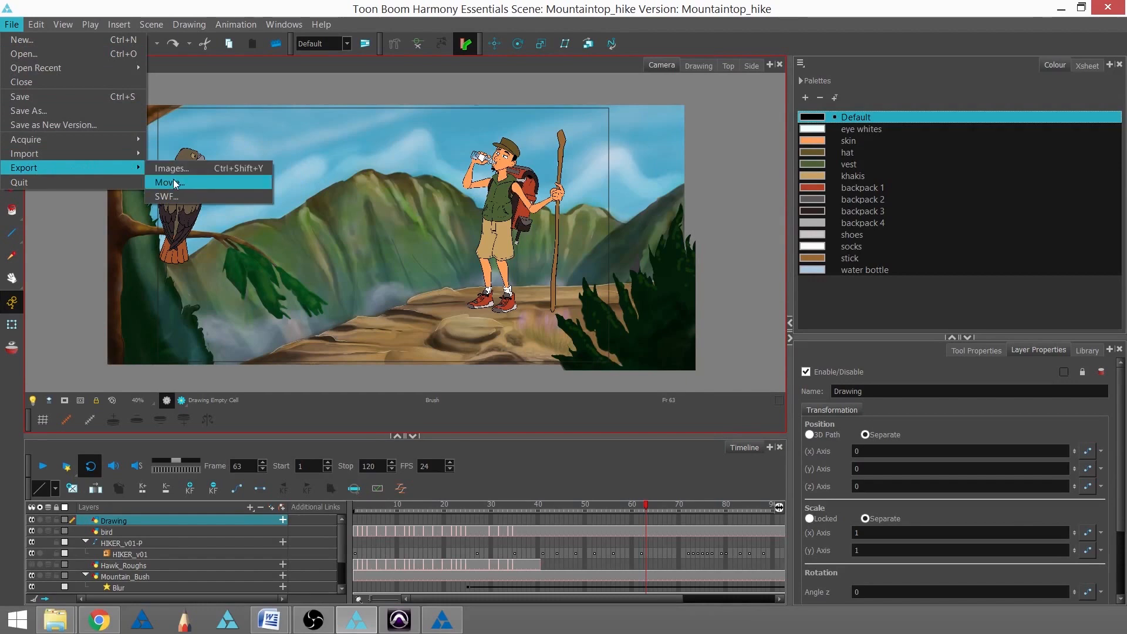
Step: Start a Movie export and save it to the Desktop as Mountaintop_Hike3.mov
{"action": "left_click", "coordinate": [167, 182]}
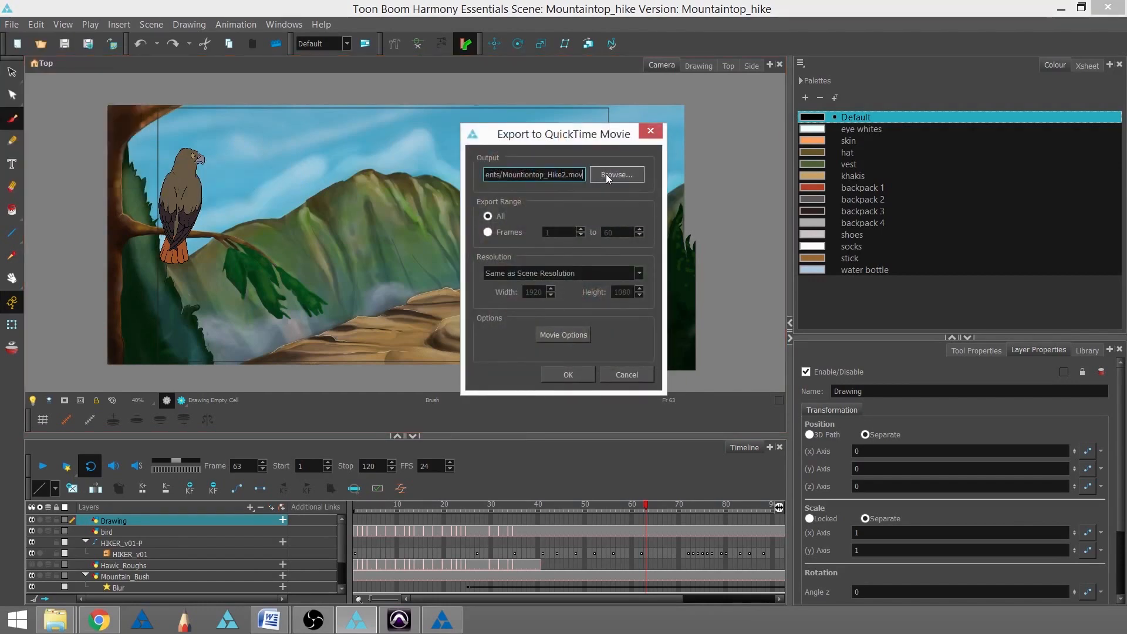
{"action": "left_click", "coordinate": [614, 175]}
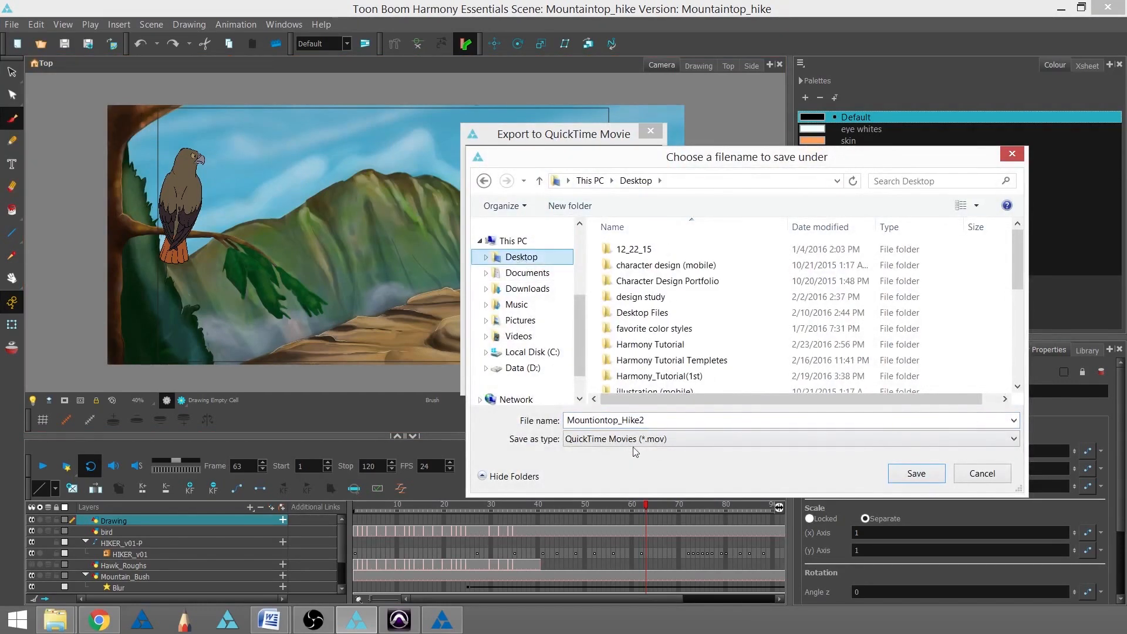
{"action": "triple_click", "coordinate": [606, 420]}
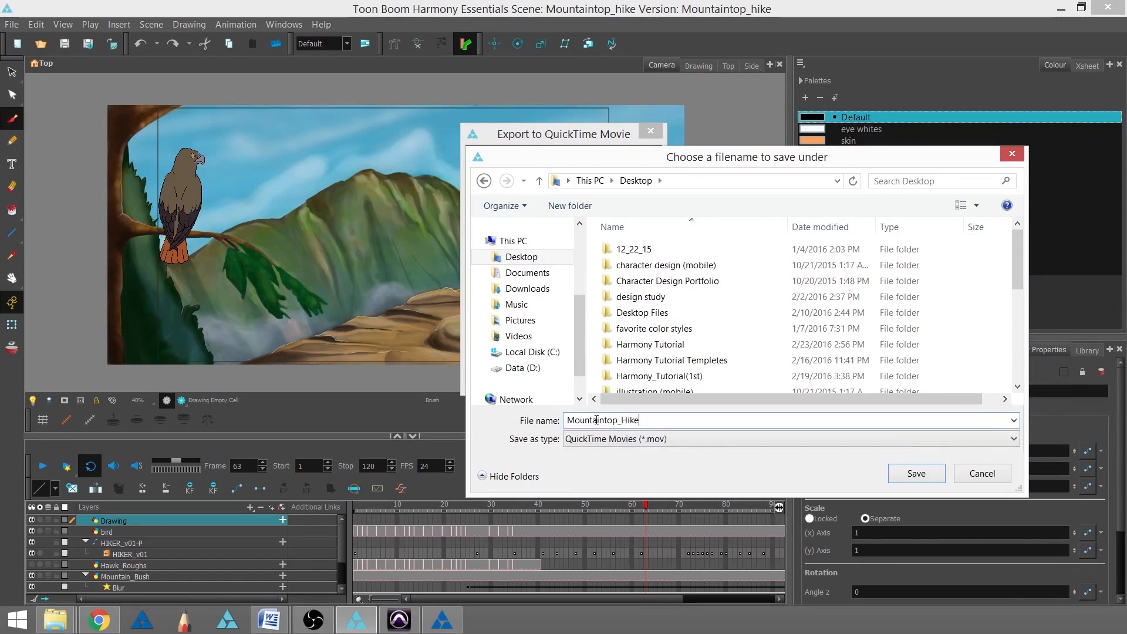
{"action": "type", "text": "3"}
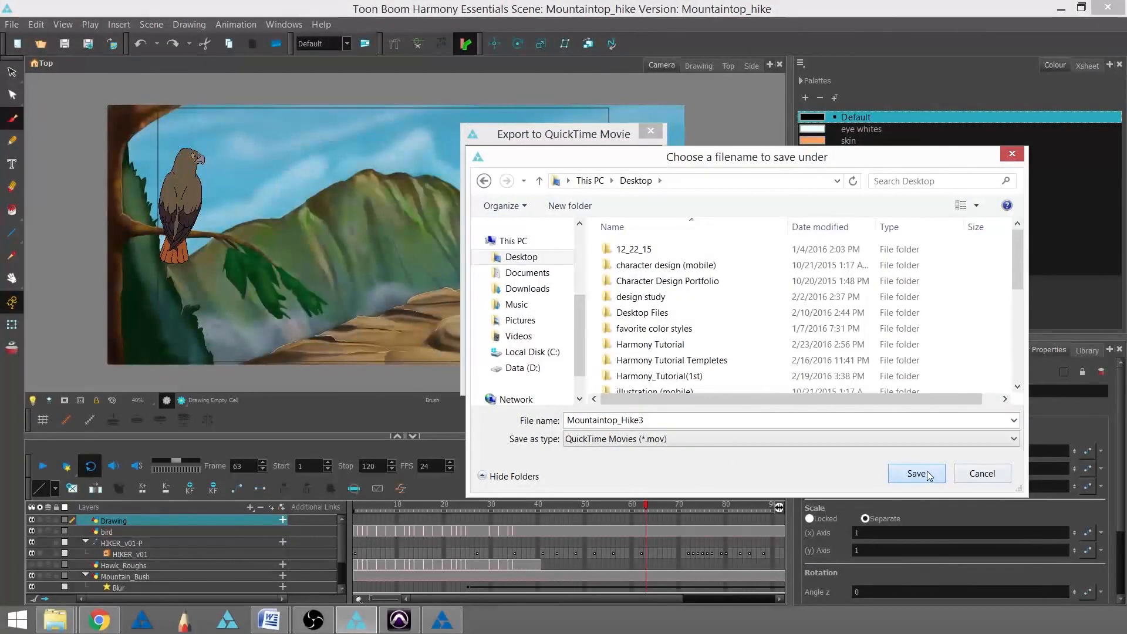
{"action": "left_click", "coordinate": [915, 473]}
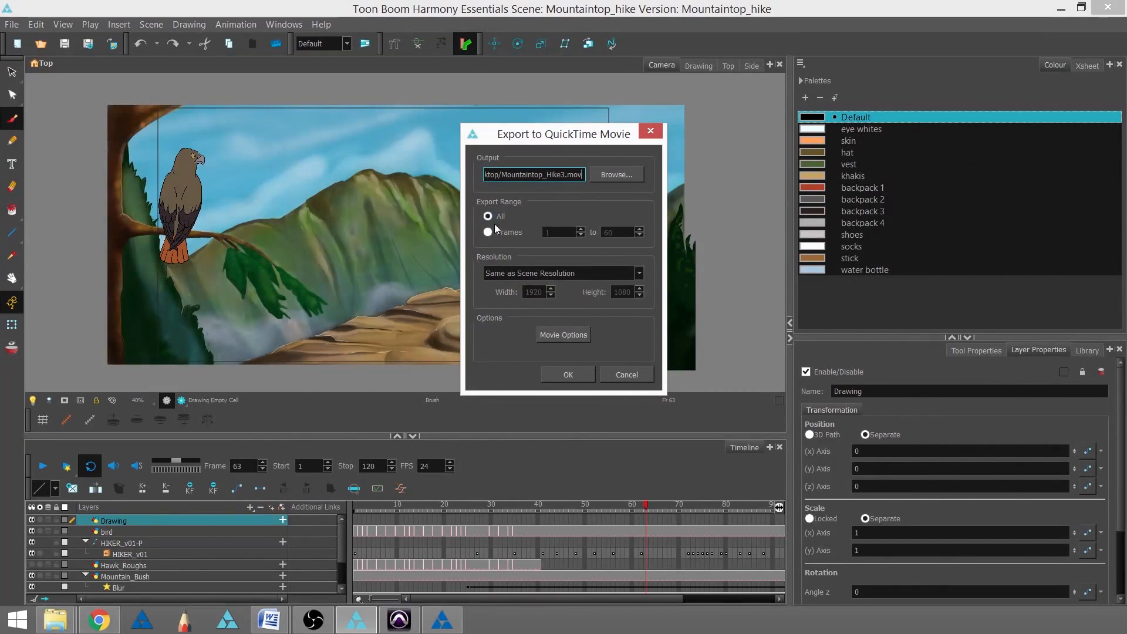
{"action": "mouse_move", "coordinate": [638, 253]}
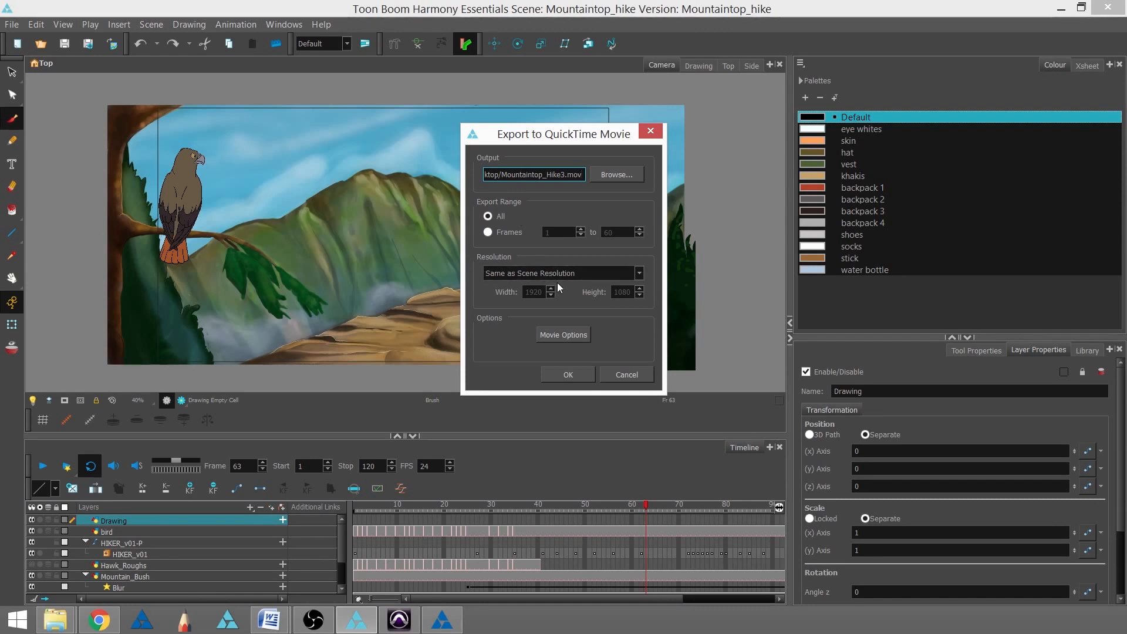
{"action": "mouse_move", "coordinate": [535, 302]}
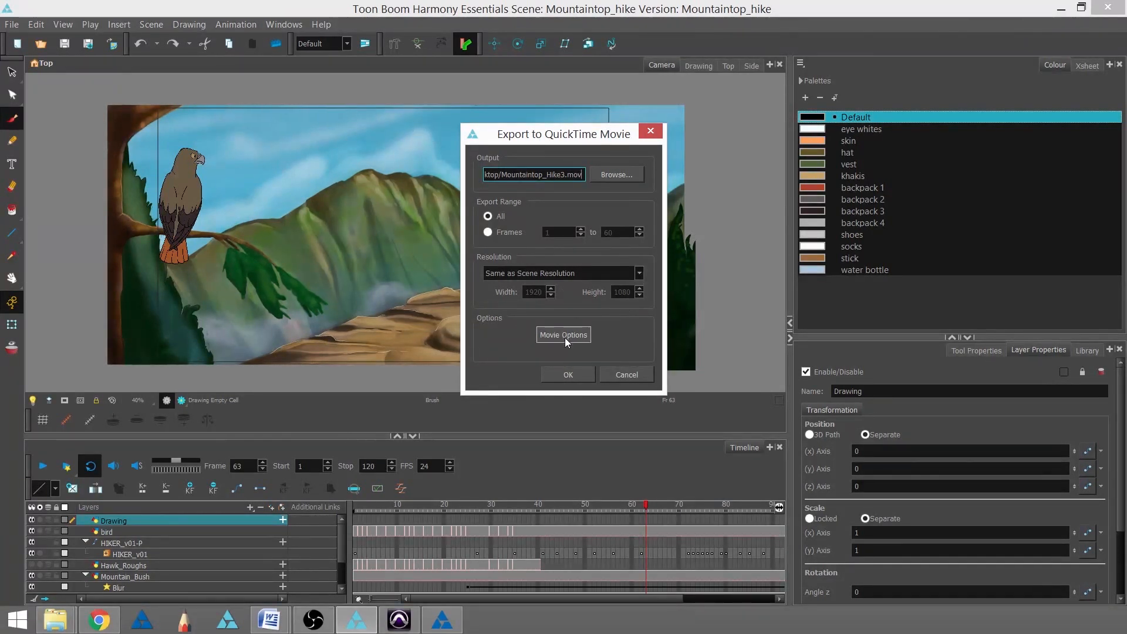
Step: Keep Export Range All and Same as Scene Resolution, then go to Movie Options
{"action": "left_click", "coordinate": [562, 334]}
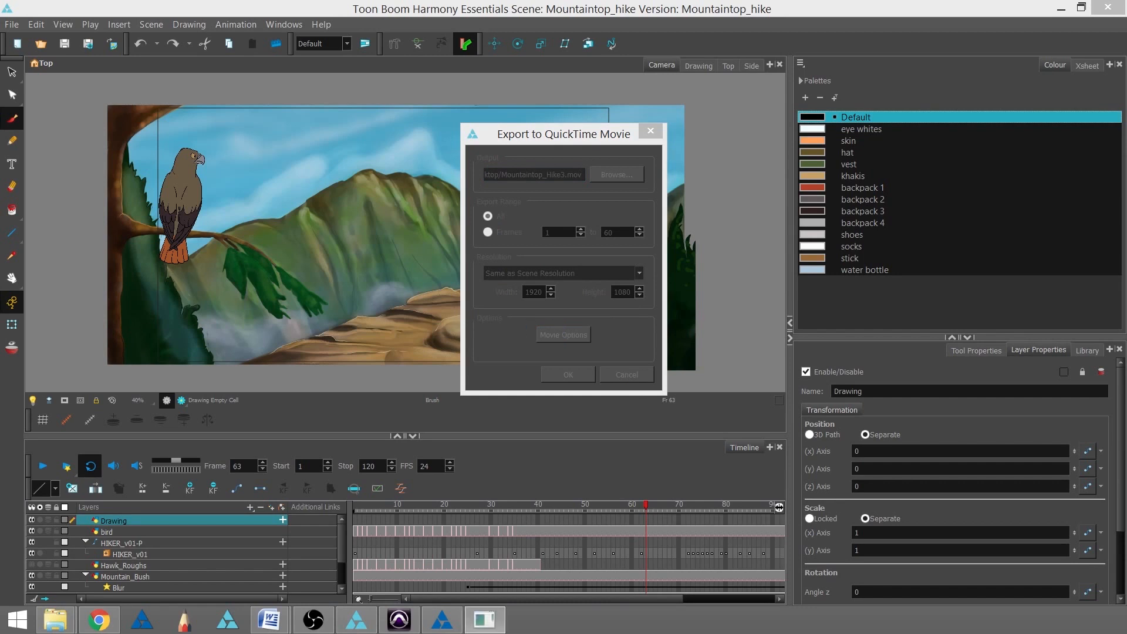
Step: Confirm Video Settings as Animation compression, Millions of Colors+, Best quality
{"action": "left_click", "coordinate": [562, 334]}
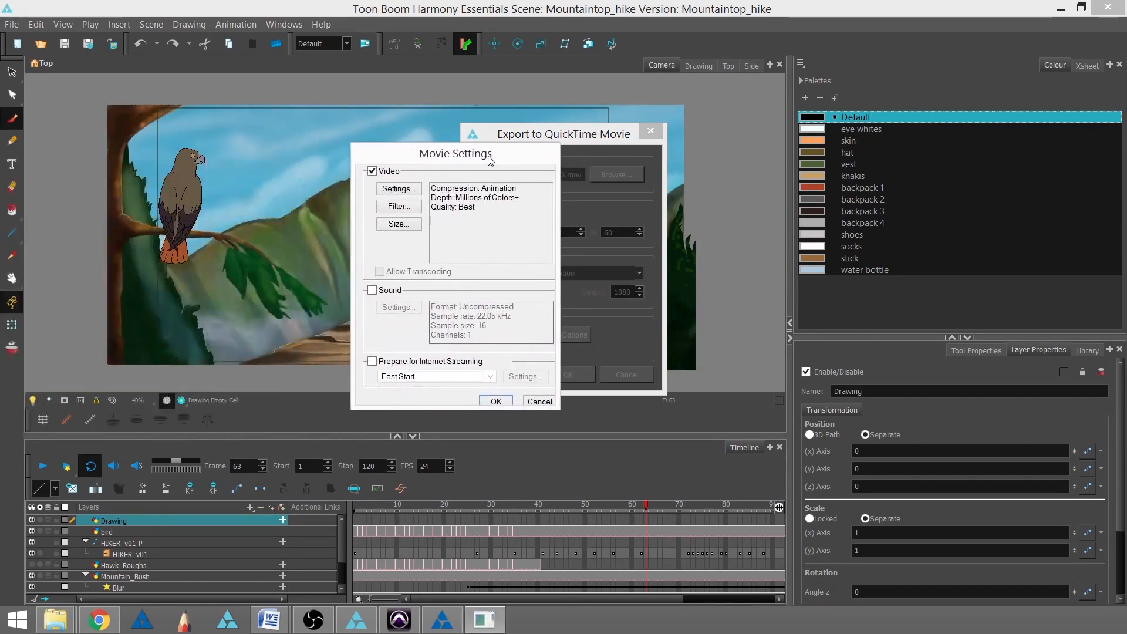
{"action": "mouse_move", "coordinate": [425, 304]}
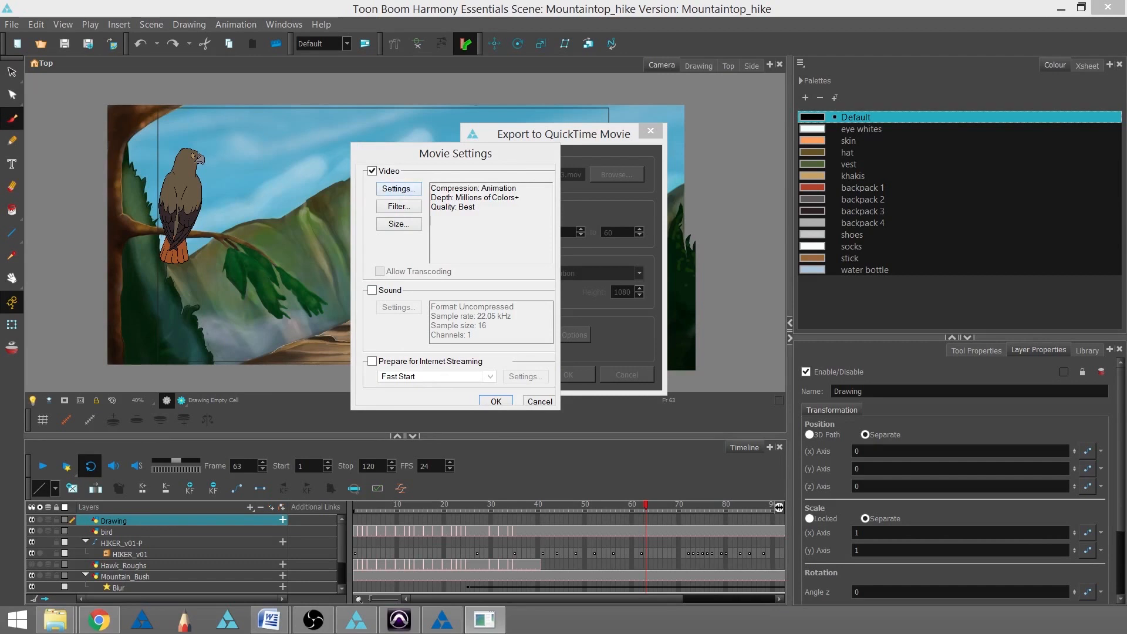
{"action": "left_click", "coordinate": [398, 189]}
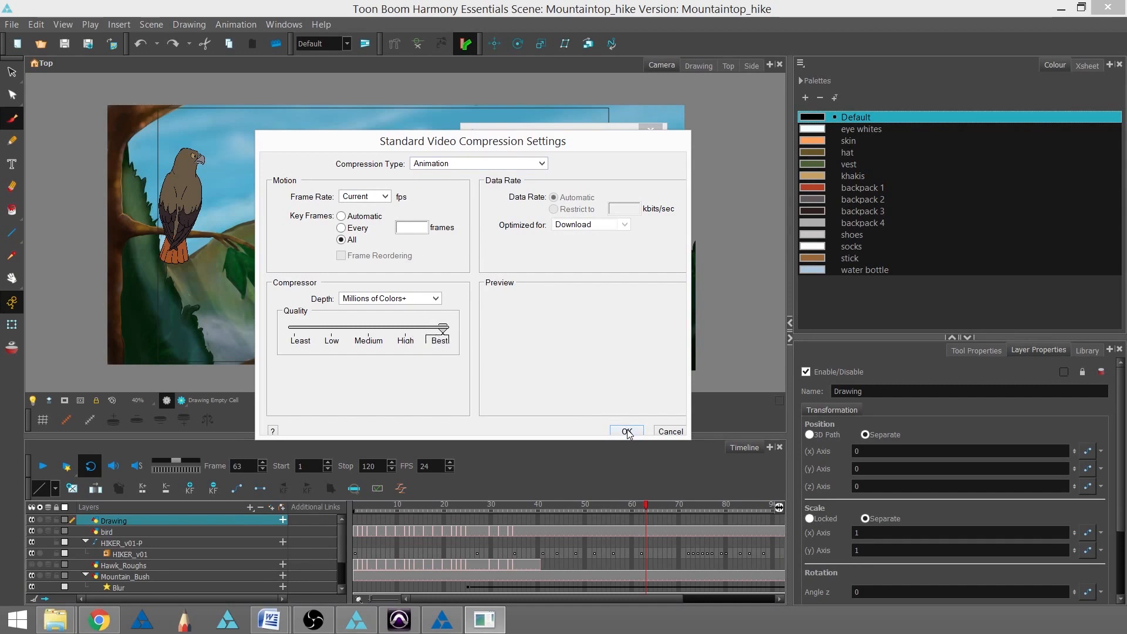
{"action": "left_click", "coordinate": [626, 431]}
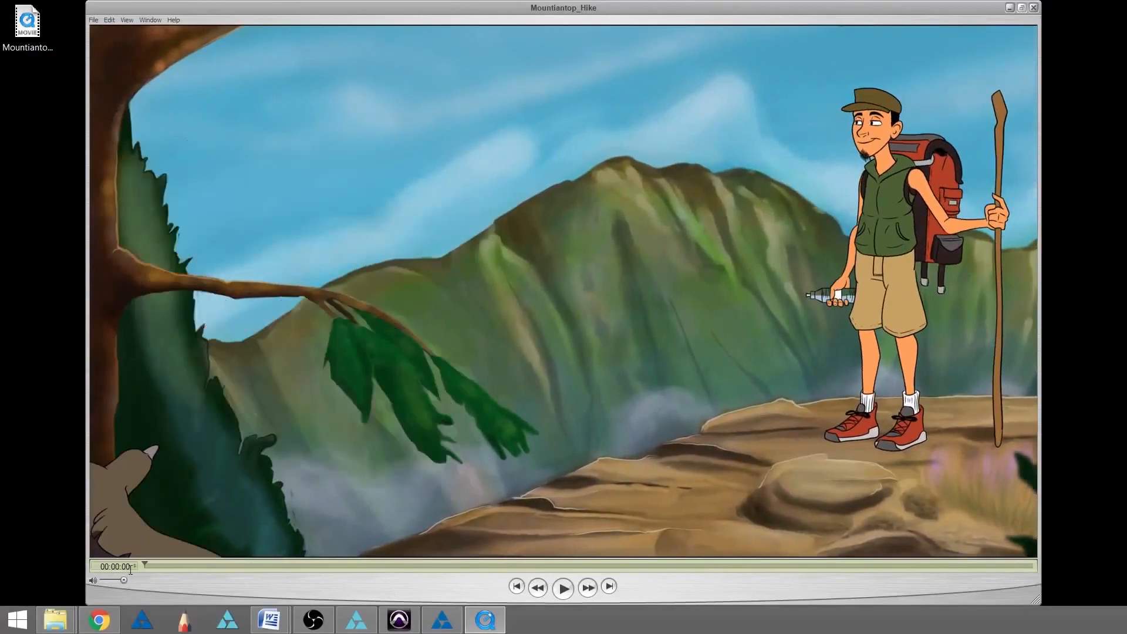
Step: Play the exported Mountaintop_Hike3.mov through to its end in QuickTime Player
{"action": "left_click", "coordinate": [563, 587]}
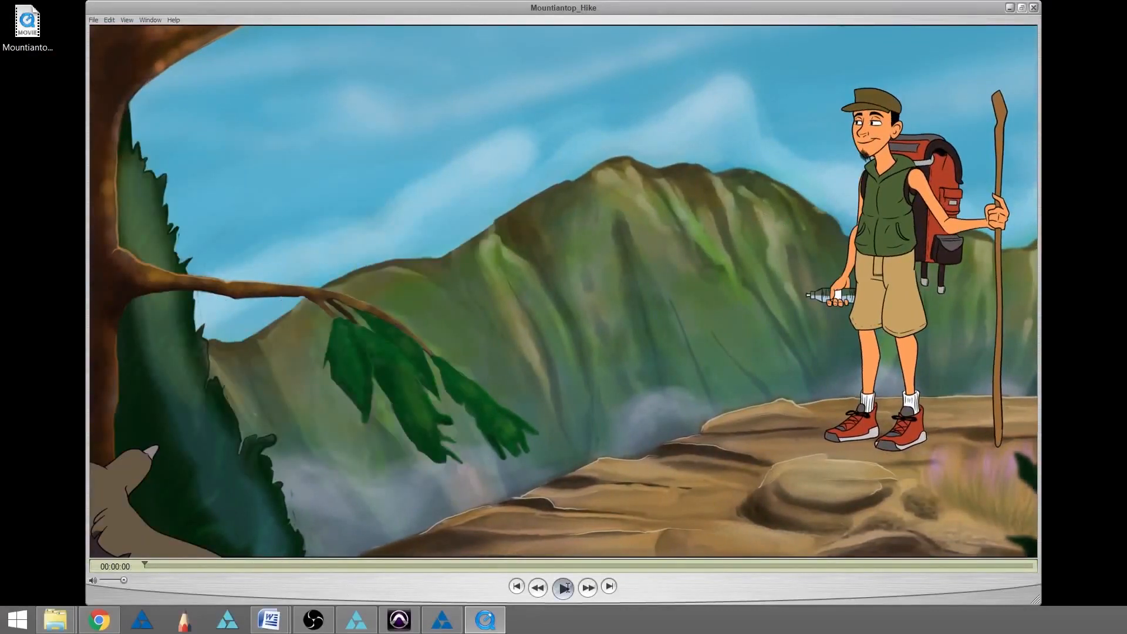
{"action": "left_click", "coordinate": [562, 586]}
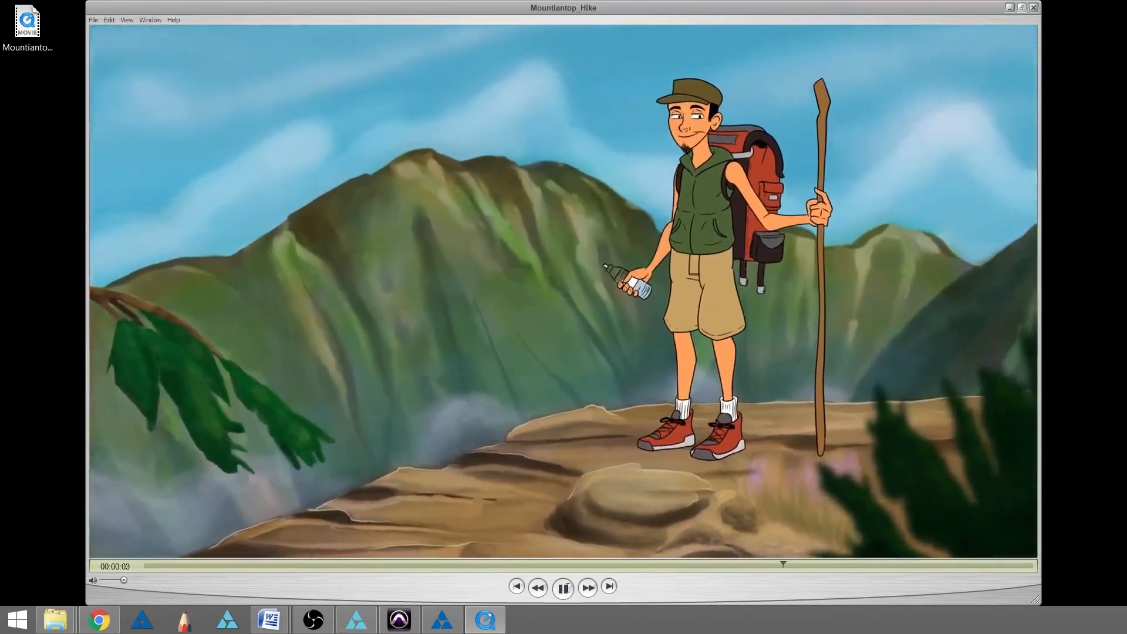
{"action": "left_click", "coordinate": [562, 585]}
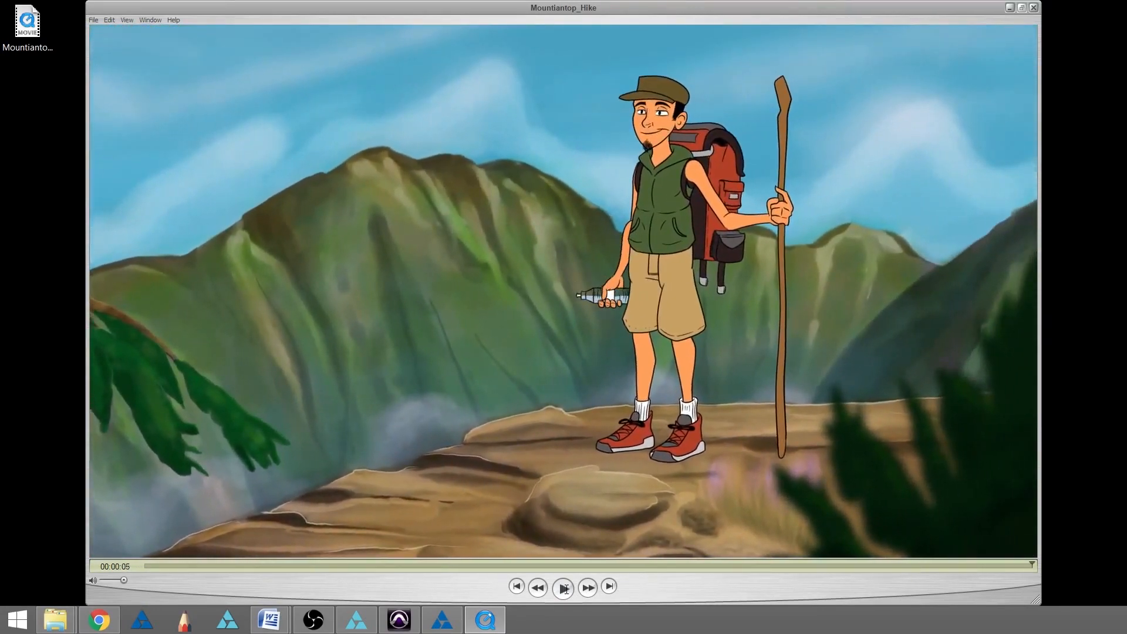
{"action": "left_click", "coordinate": [562, 587]}
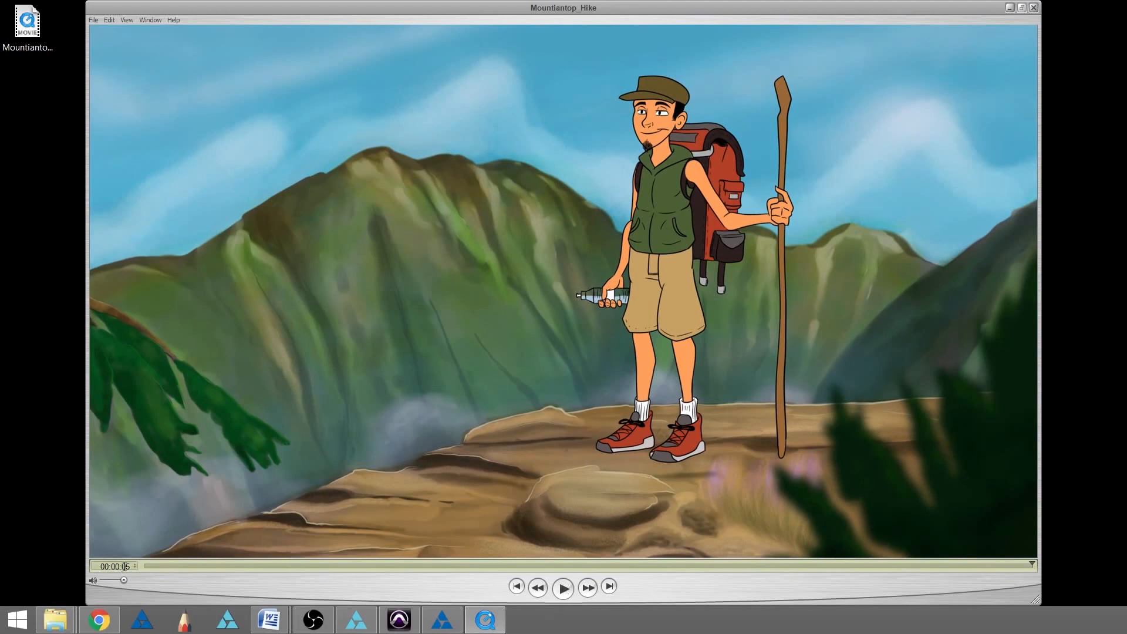
Step: Switch the time display to Frame Number (120 F) and replay the movie
{"action": "left_click", "coordinate": [115, 565]}
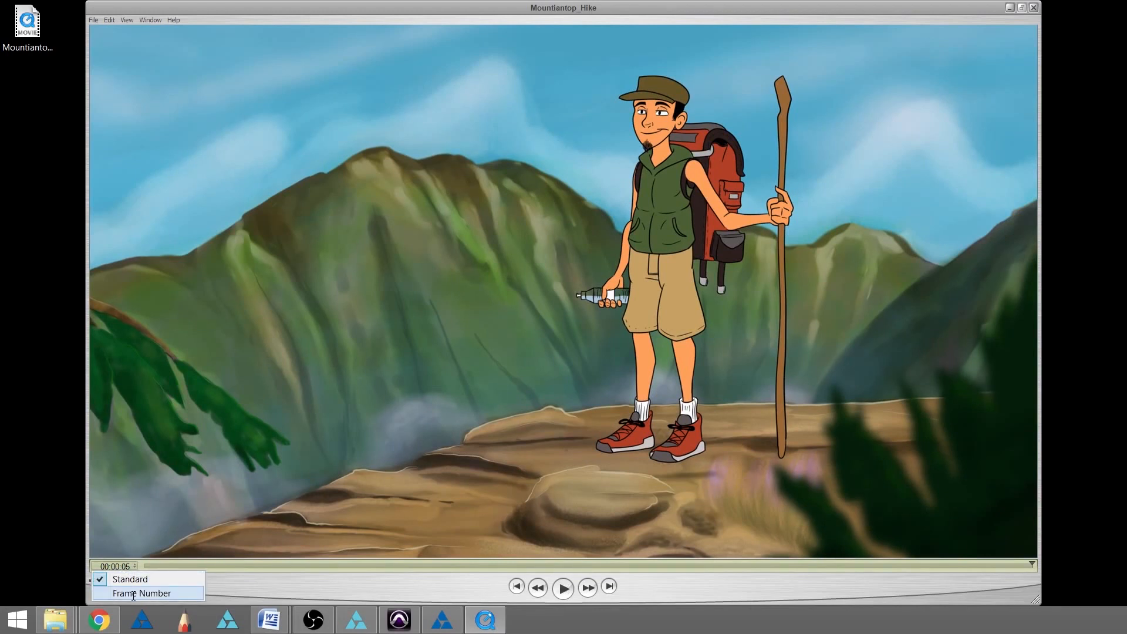
{"action": "left_click", "coordinate": [142, 592]}
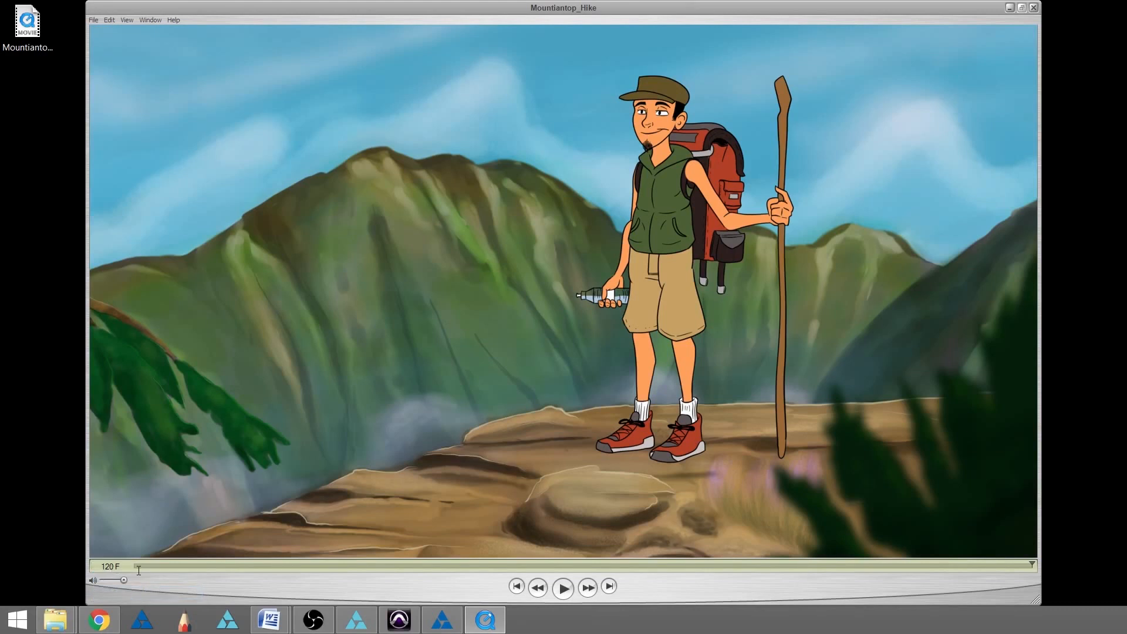
{"action": "left_click", "coordinate": [563, 587]}
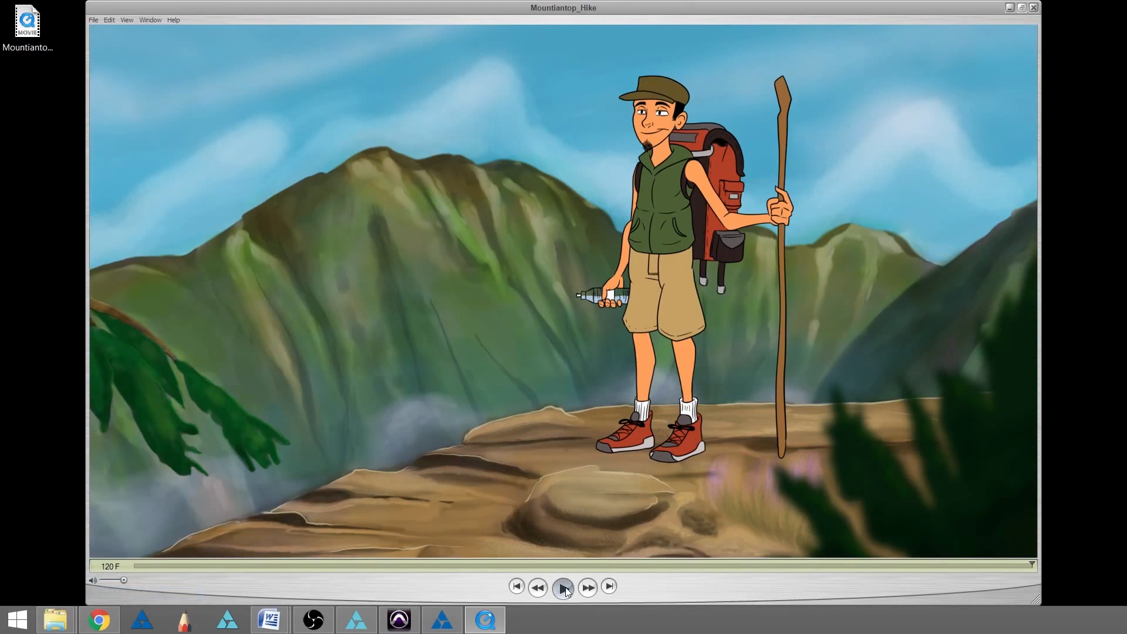
{"action": "left_click", "coordinate": [562, 587]}
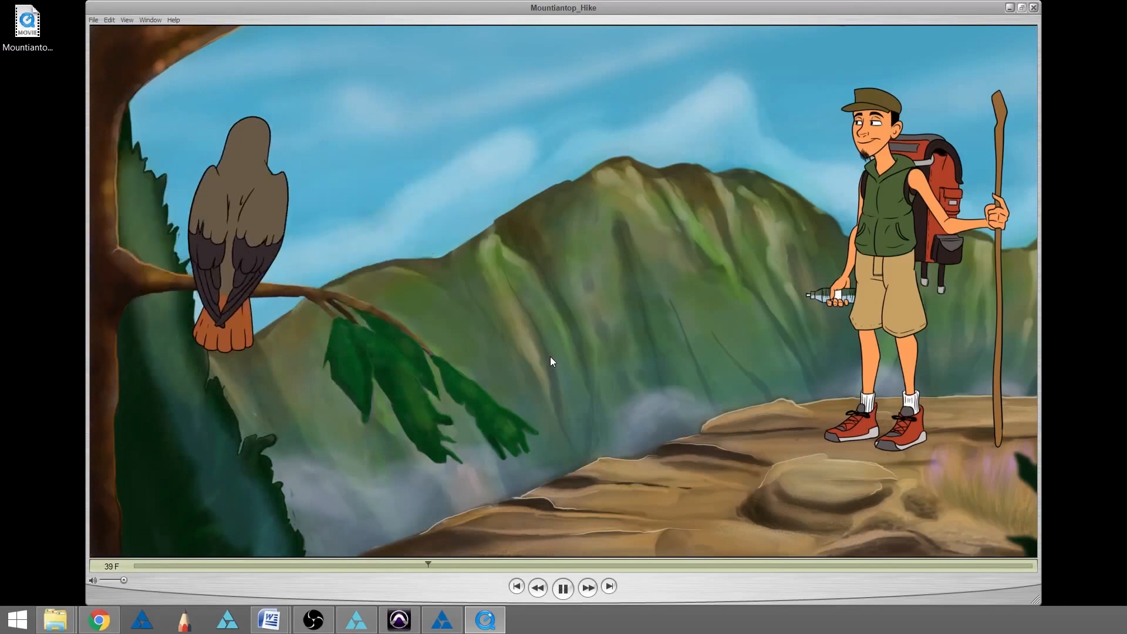